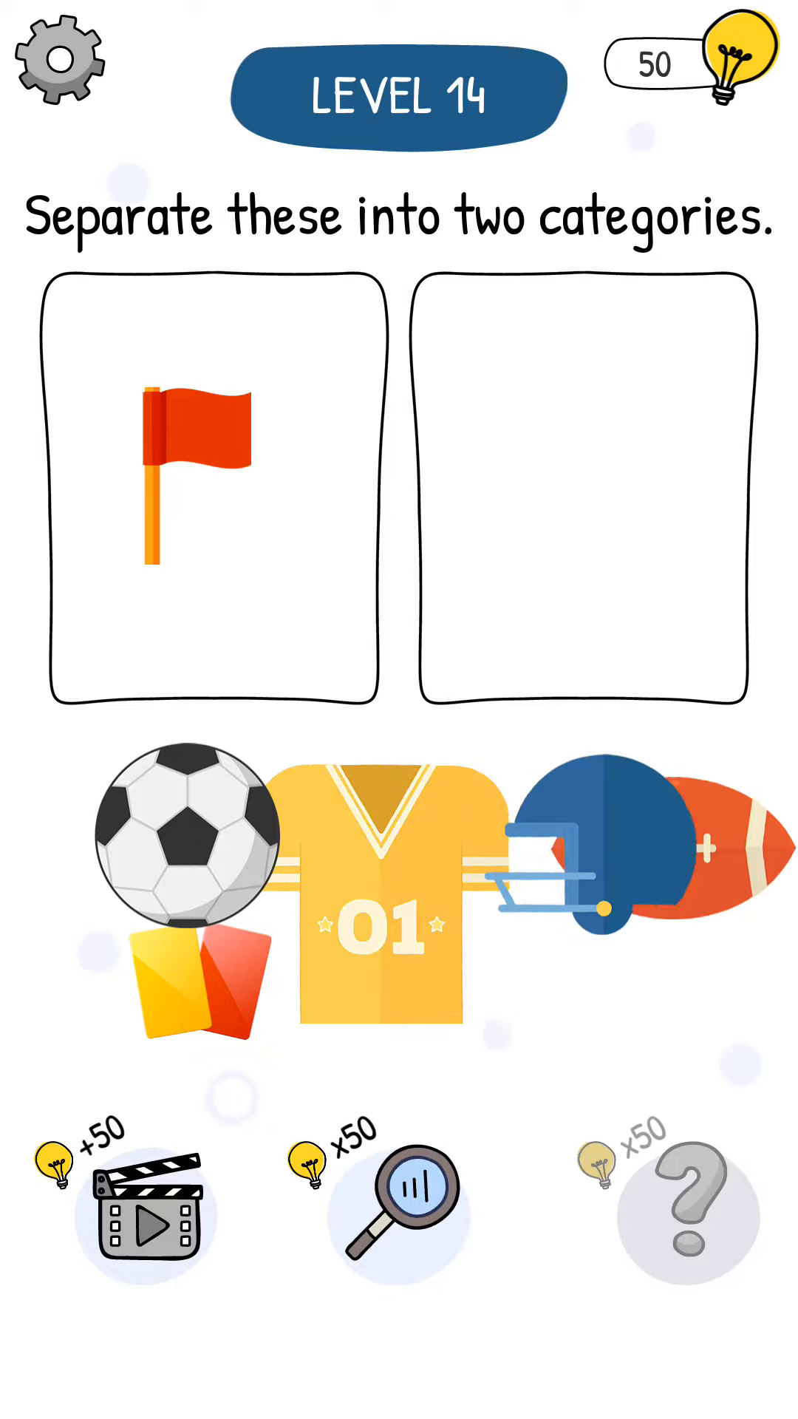
- Drag the football beside the flag, then move the helmet and other items into the right box
{"action": "left_click_drag", "start_coordinate": [733, 873], "coordinate": [213, 547]}
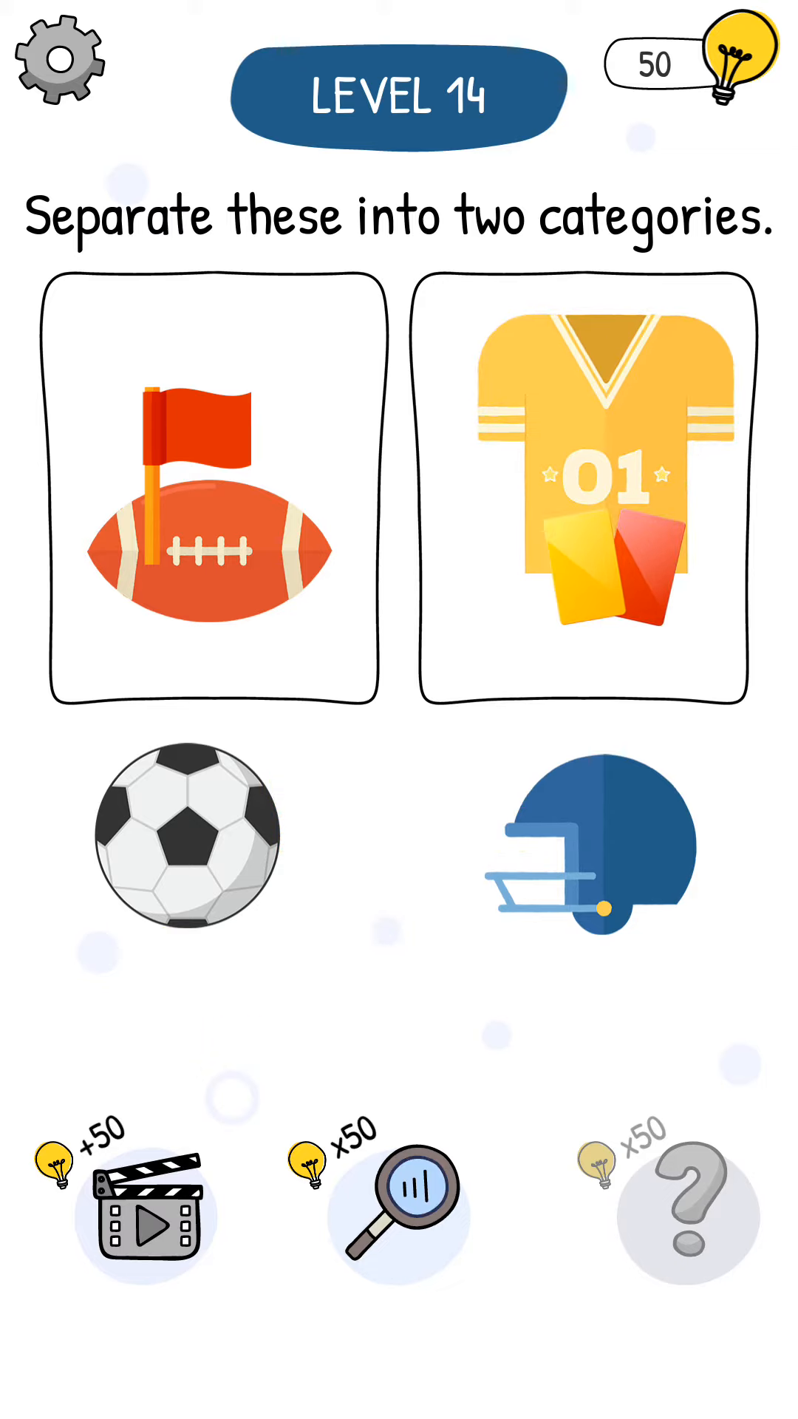
{"action": "left_click_drag", "start_coordinate": [597, 850], "coordinate": [471, 670]}
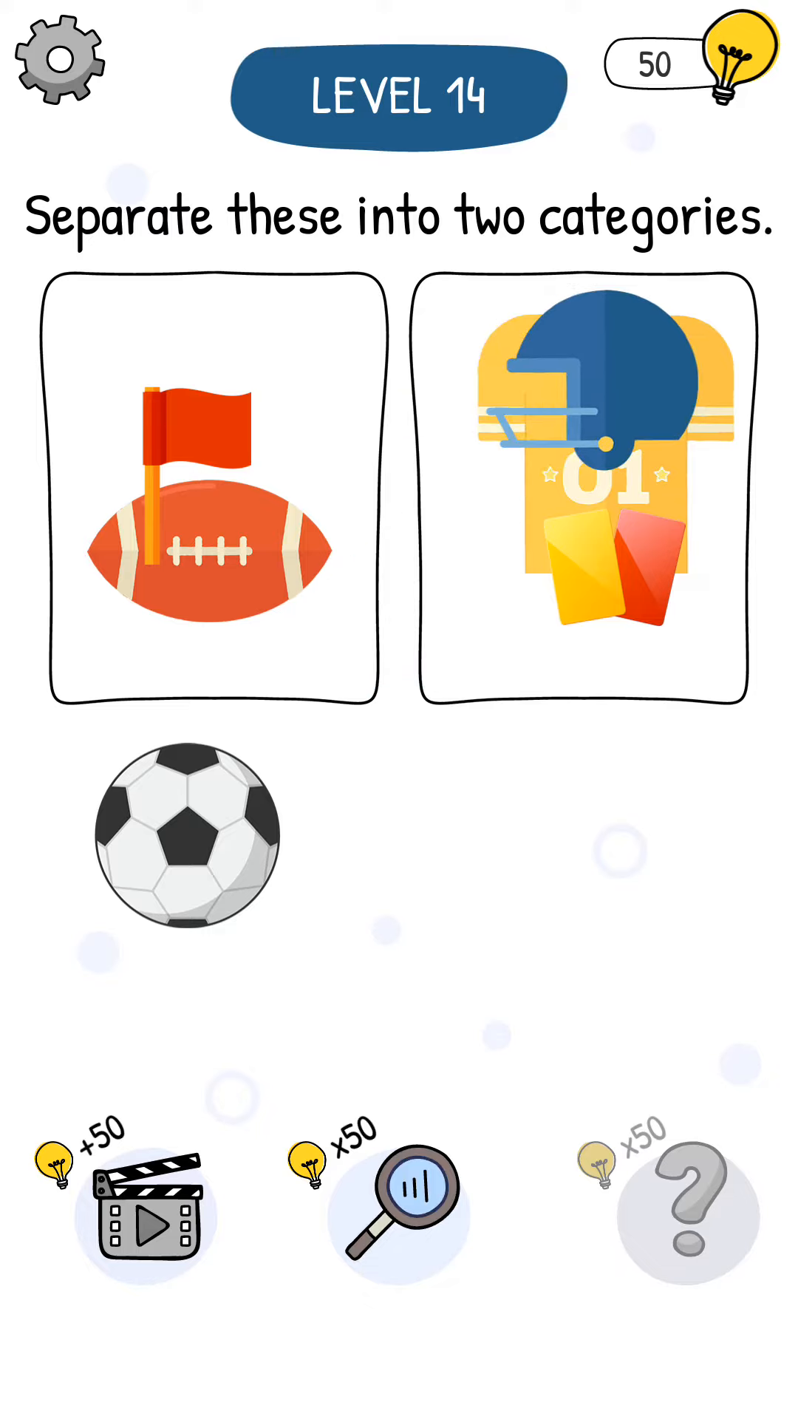
{"action": "left_click_drag", "start_coordinate": [177, 837], "coordinate": [638, 502]}
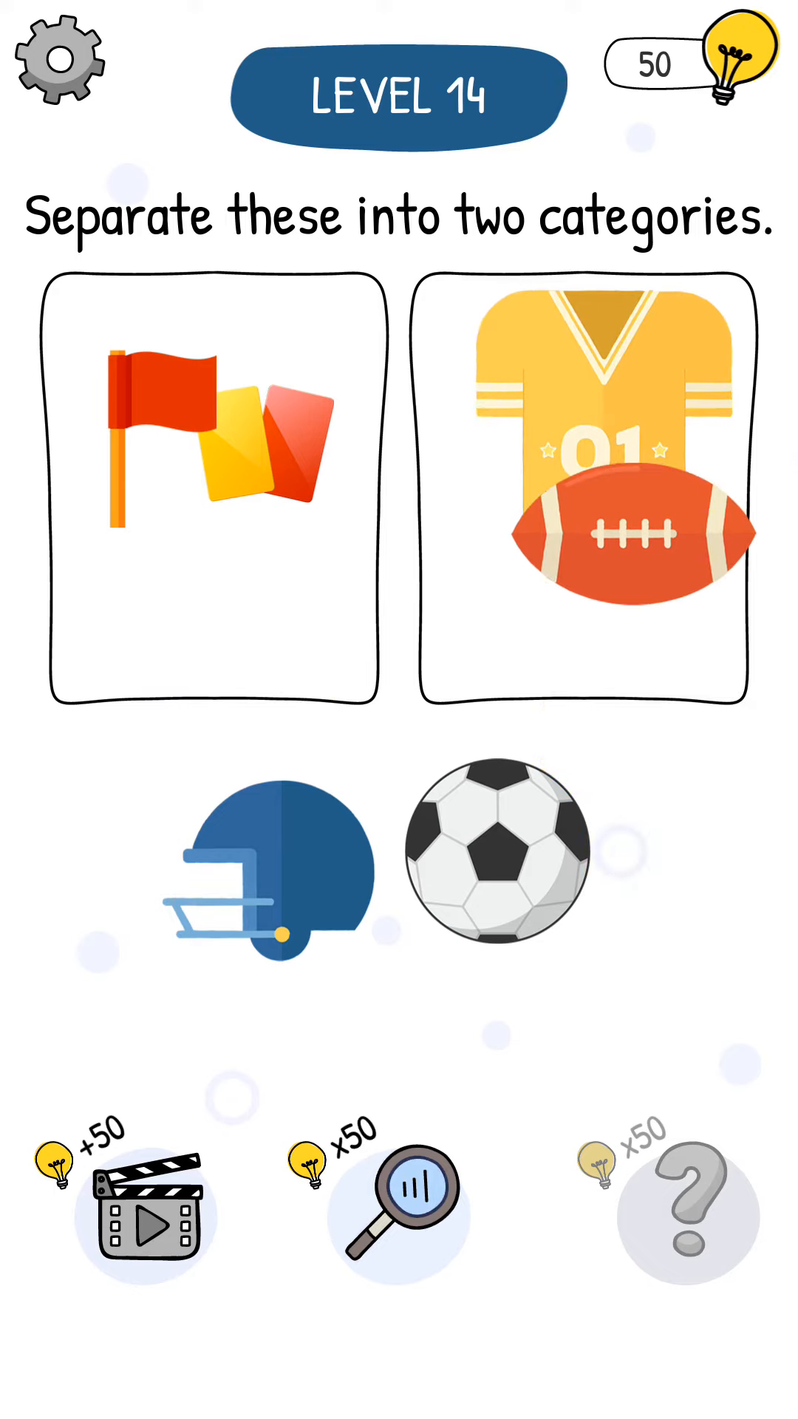
- Move the yellow and red cards over to the jersey and football box
{"action": "left_click_drag", "start_coordinate": [271, 444], "coordinate": [569, 407]}
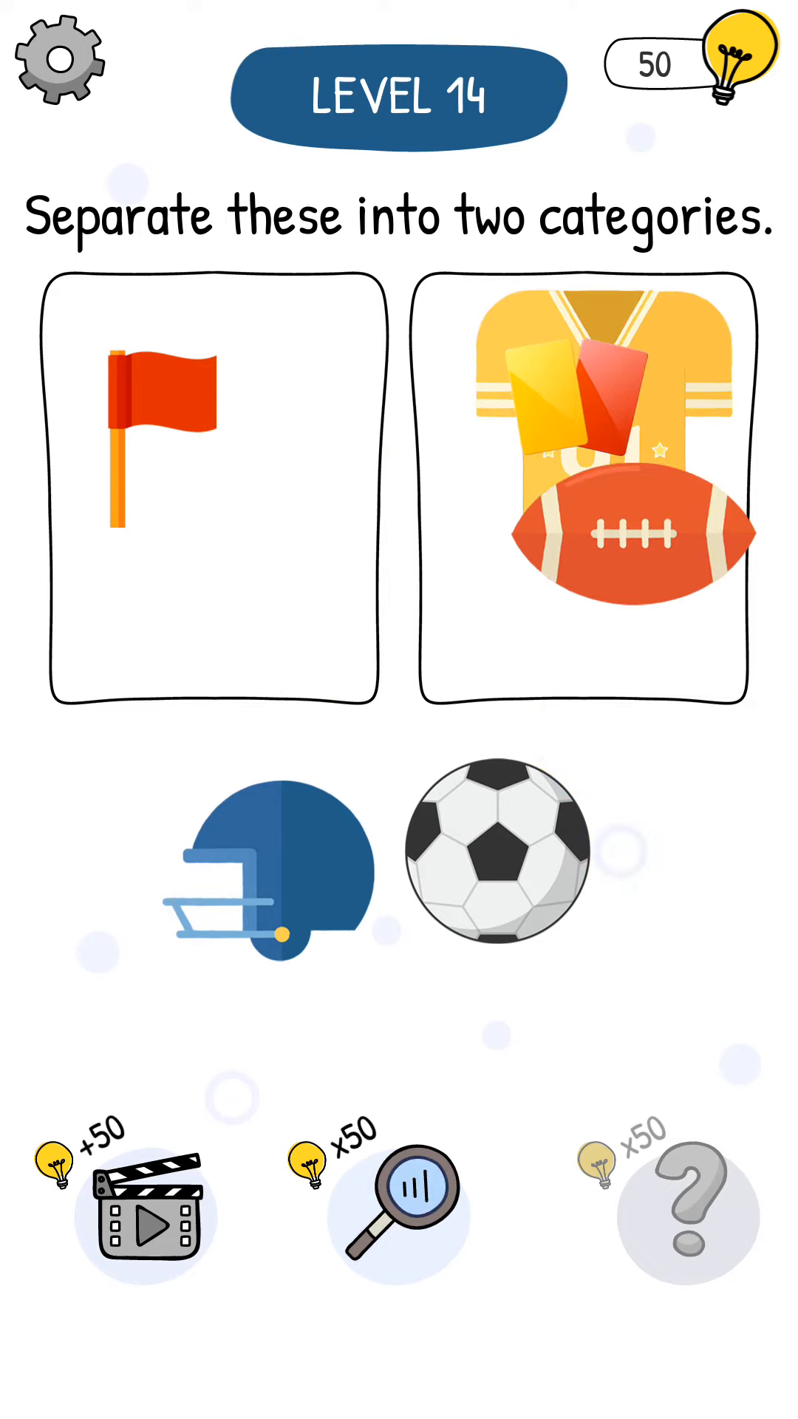
{"action": "left_click_drag", "start_coordinate": [497, 863], "coordinate": [217, 515]}
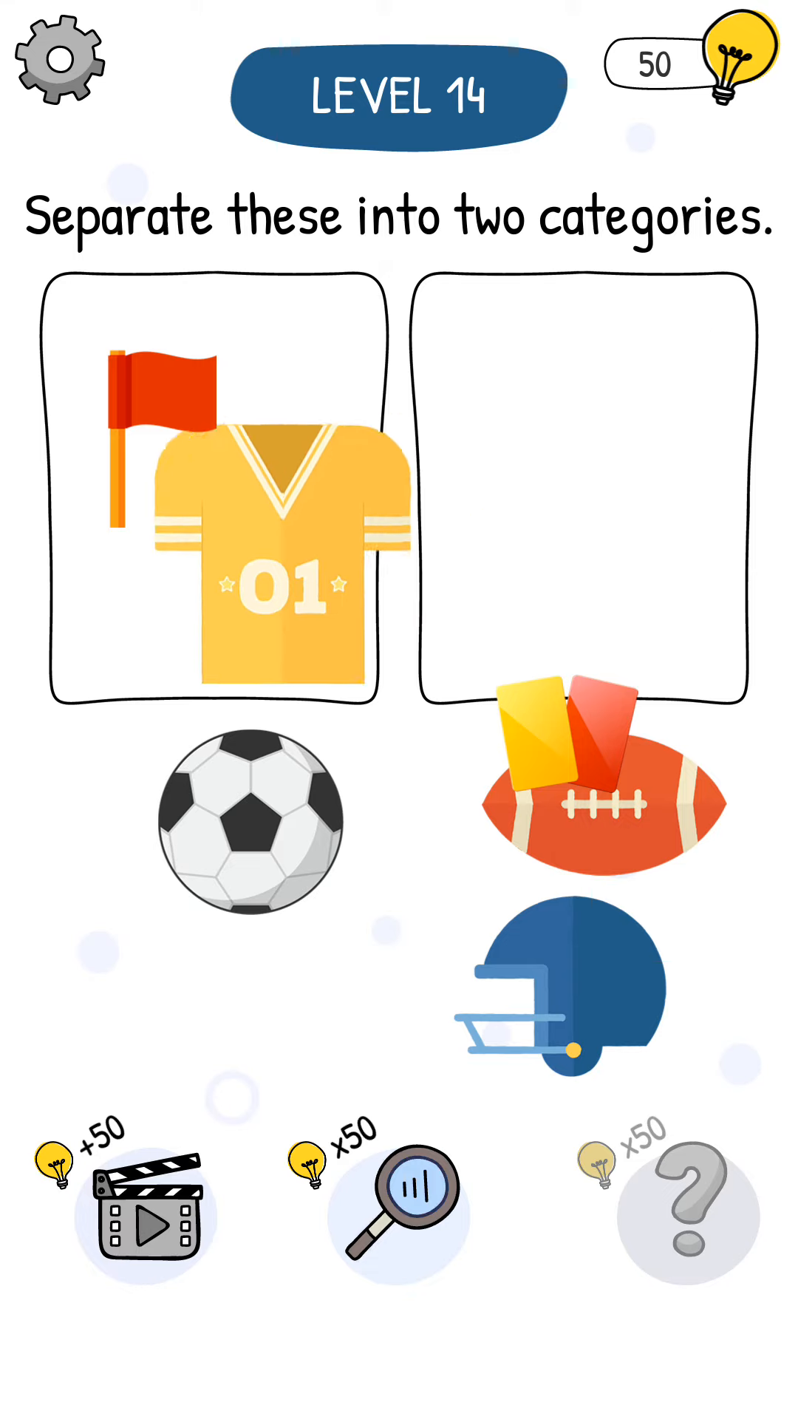
- Place the soccer ball with the flag and jersey, and the helmet with football and cards
{"action": "left_click_drag", "start_coordinate": [253, 832], "coordinate": [226, 380]}
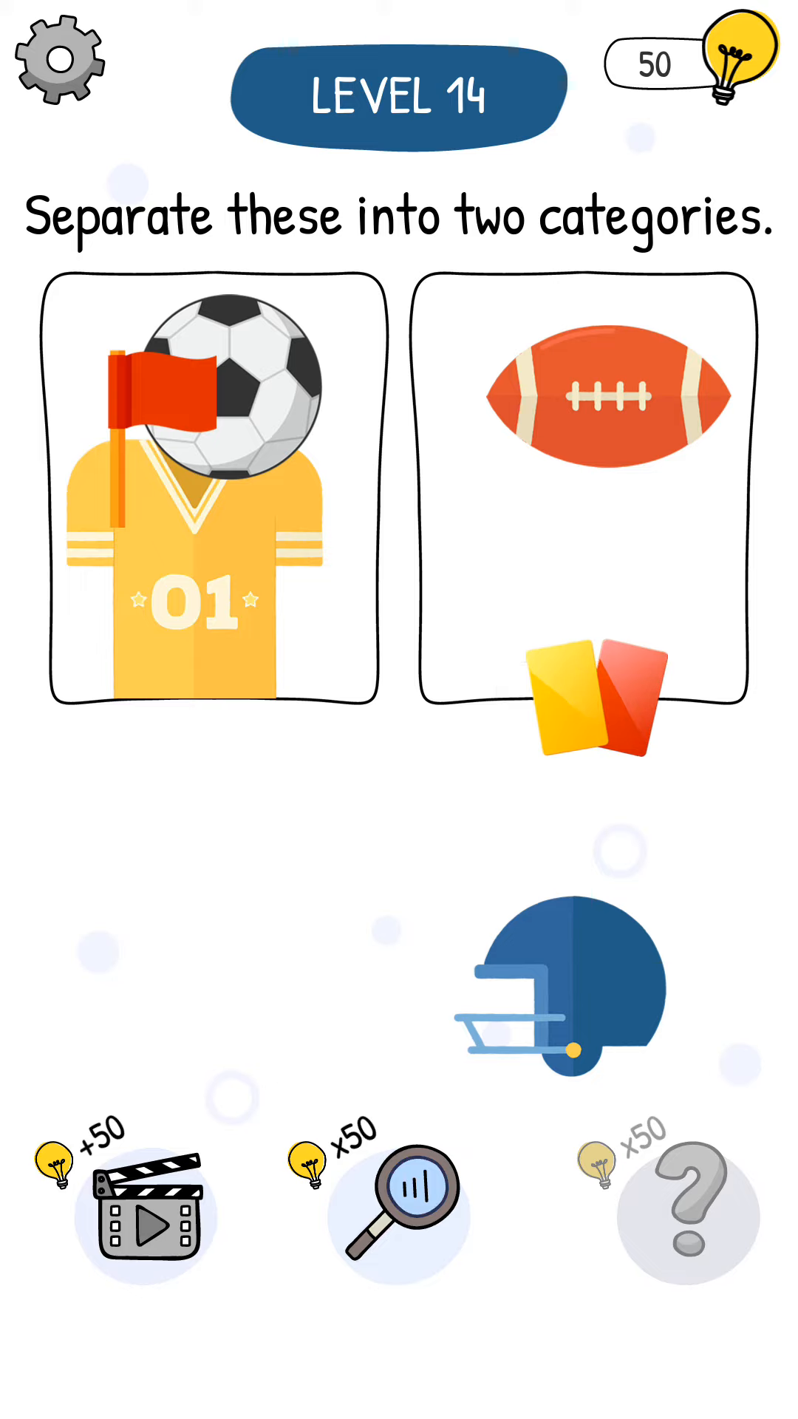
{"action": "left_click_drag", "start_coordinate": [559, 986], "coordinate": [588, 407]}
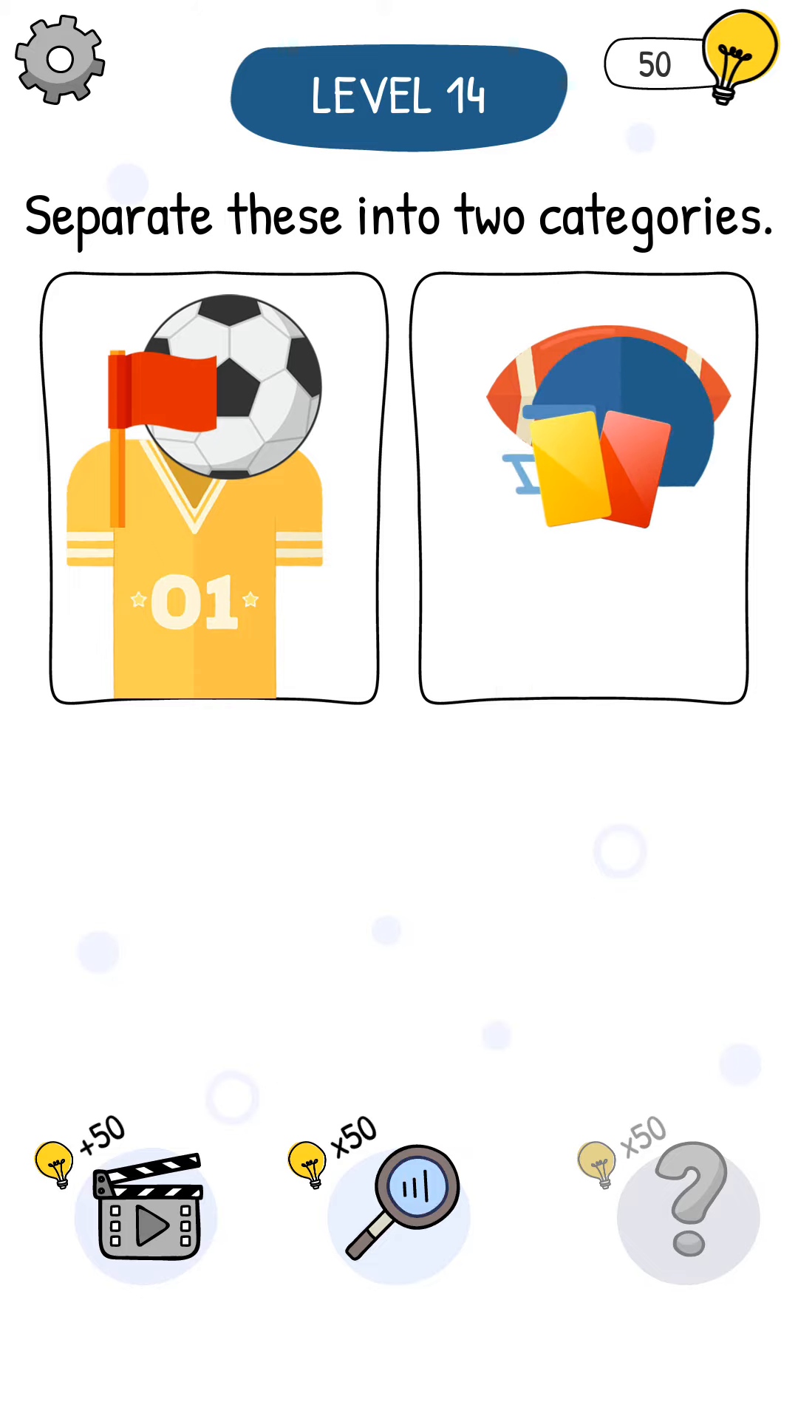